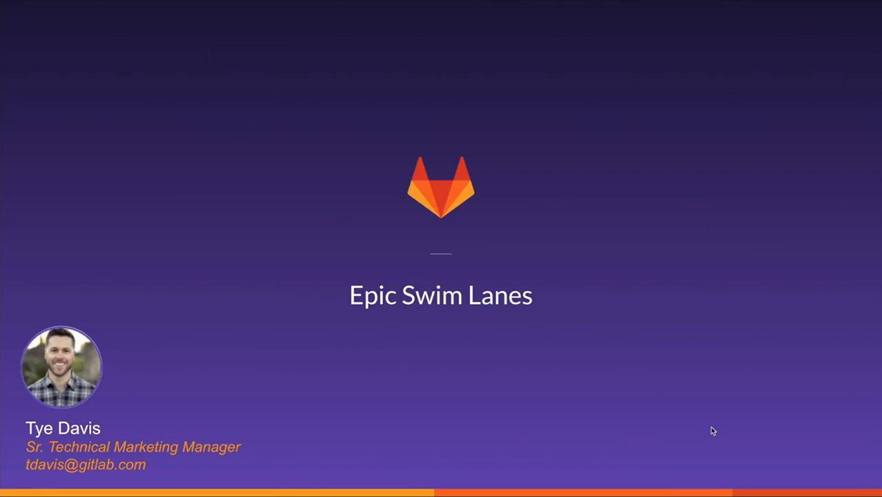
Group the board by Epic so issues fall into lanes like AWS re:Invent 2020 and Agile Solution Demos
key("right")
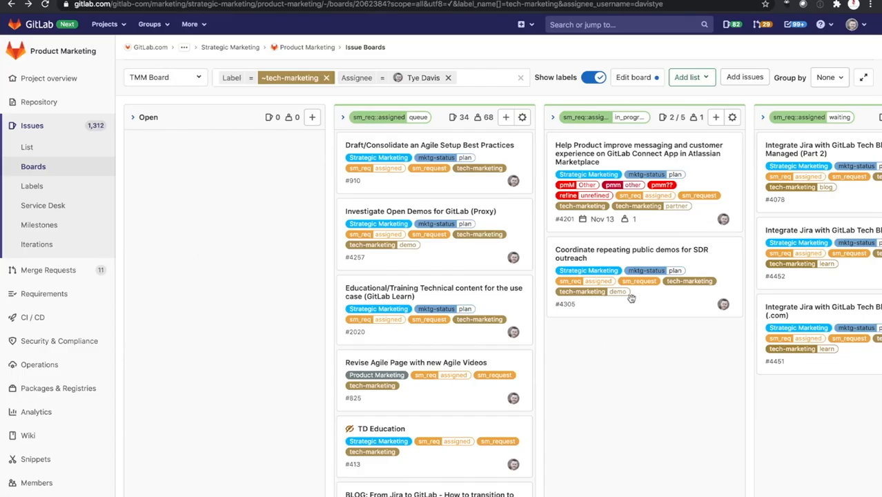
scroll("right", 3)
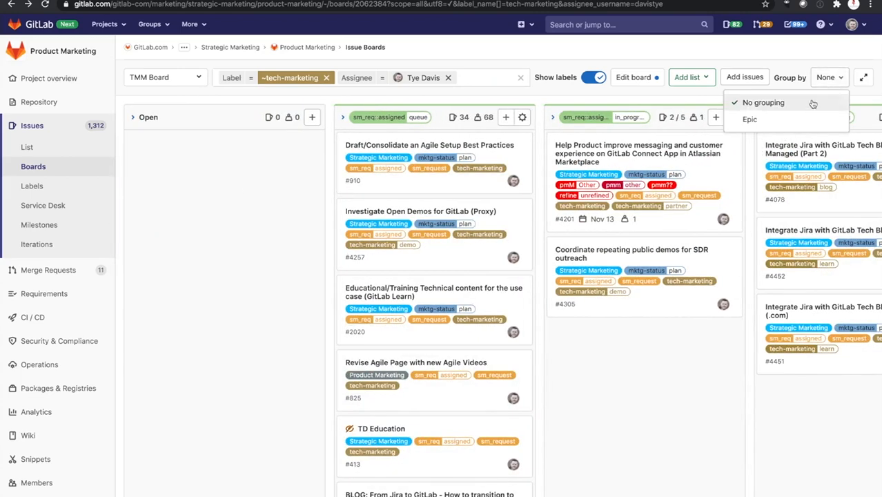
left_click(750, 118)
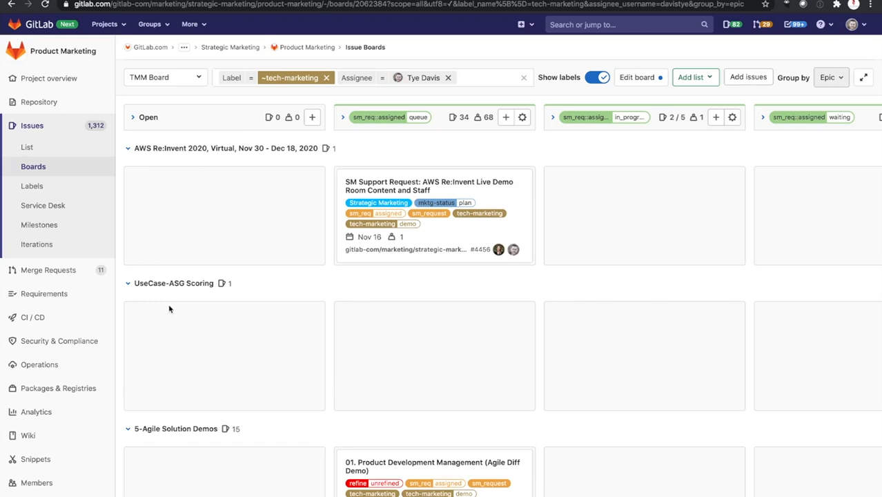
Collapse the UseCase-ASG Scoring, AWS Re:Invent 2020 and 5-Agile Solution Demos lanes, leaving Agile Technical Blogs expanded
scroll("down", 3)
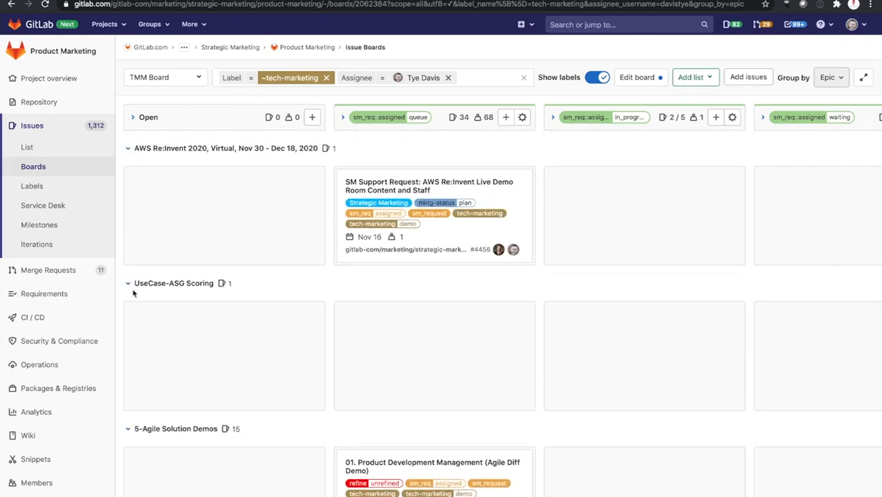
left_click(127, 283)
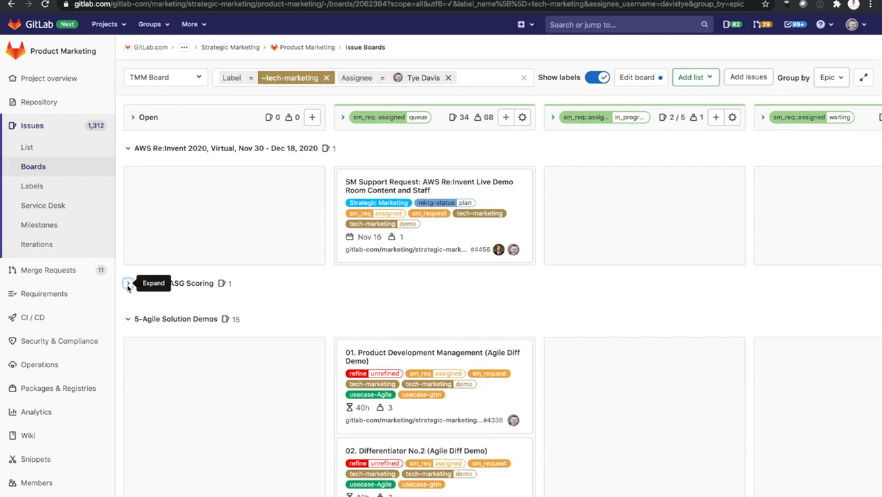
left_click(127, 283)
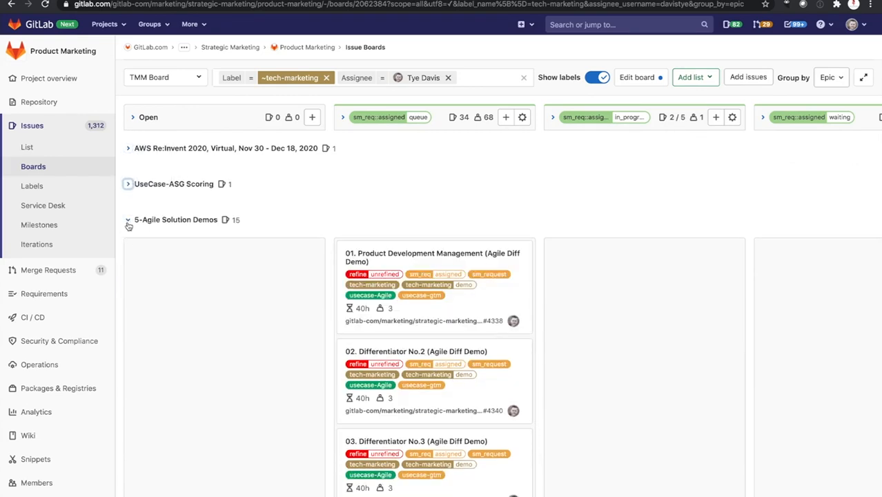
left_click(127, 220)
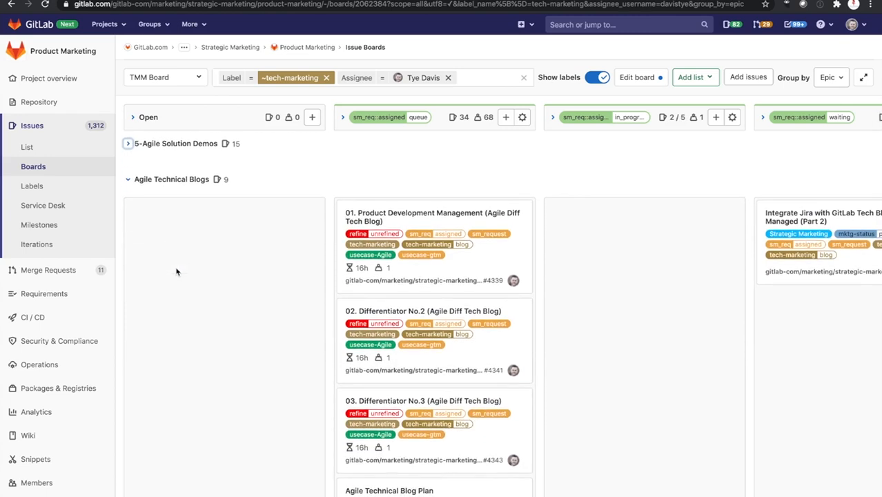